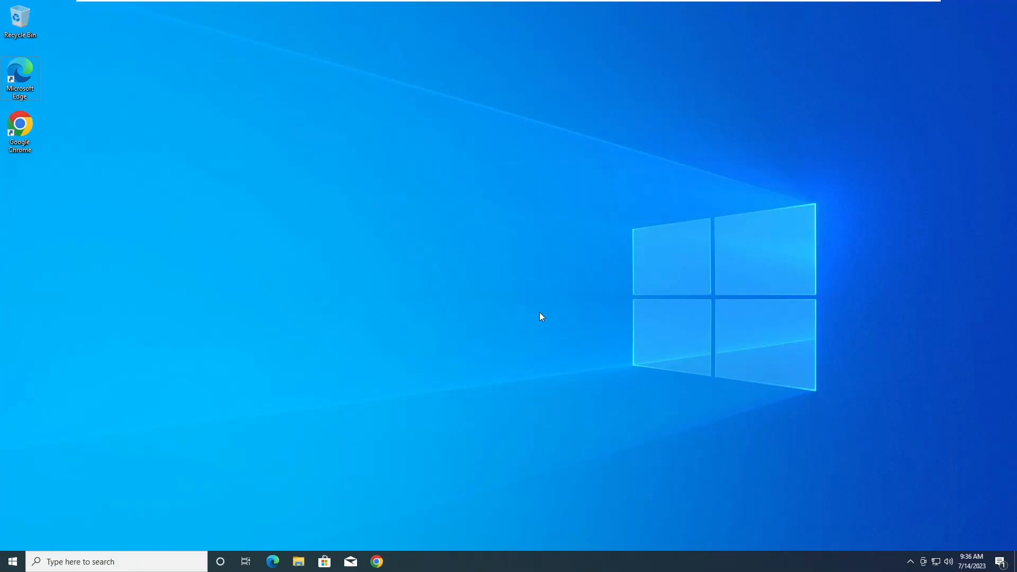
pyautogui.moveTo(543, 336)
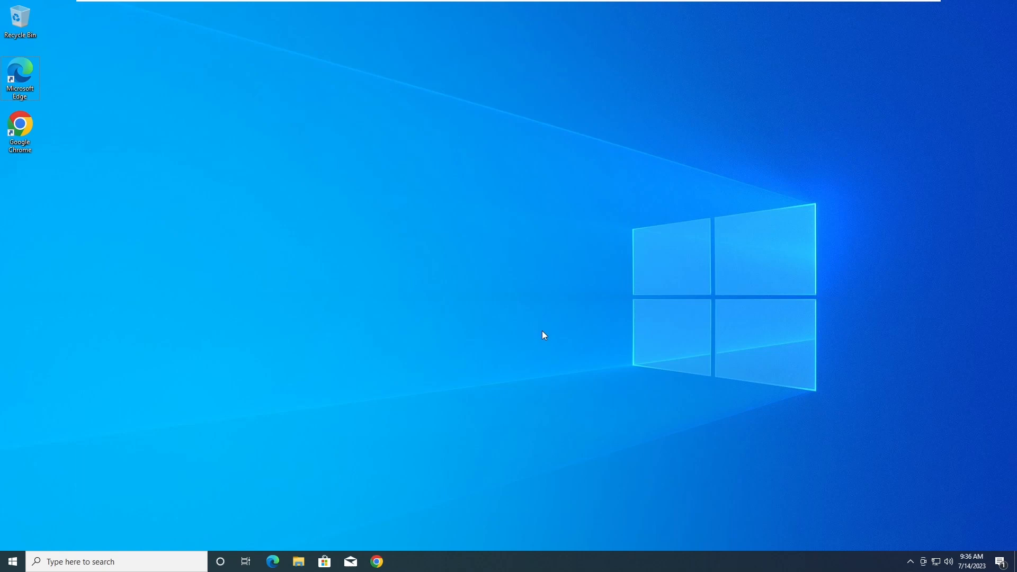
pyautogui.moveTo(445, 424)
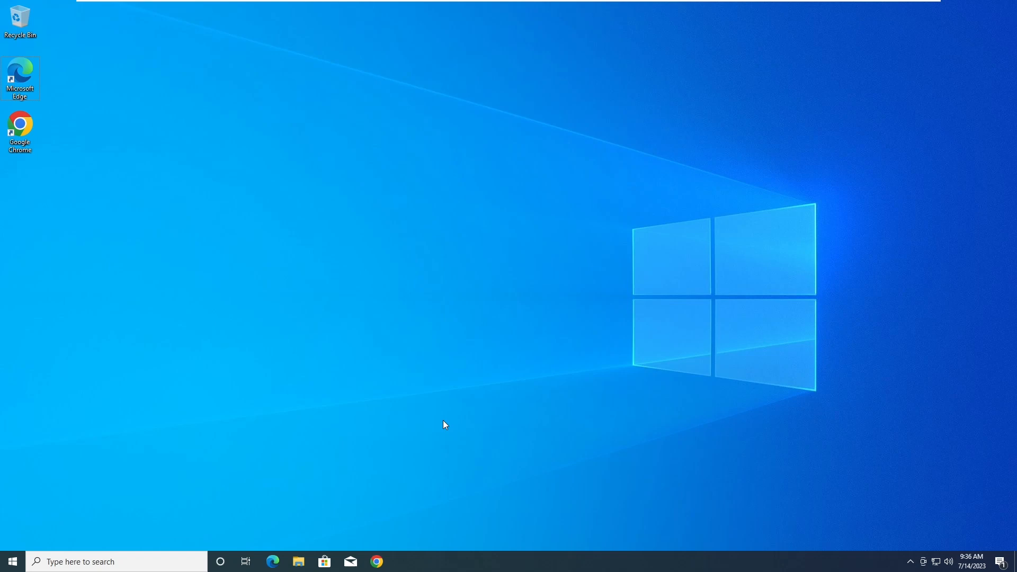
# Run winver to confirm Windows 10 version 21H1, then dismiss About Windows.
pyautogui.write('winver')
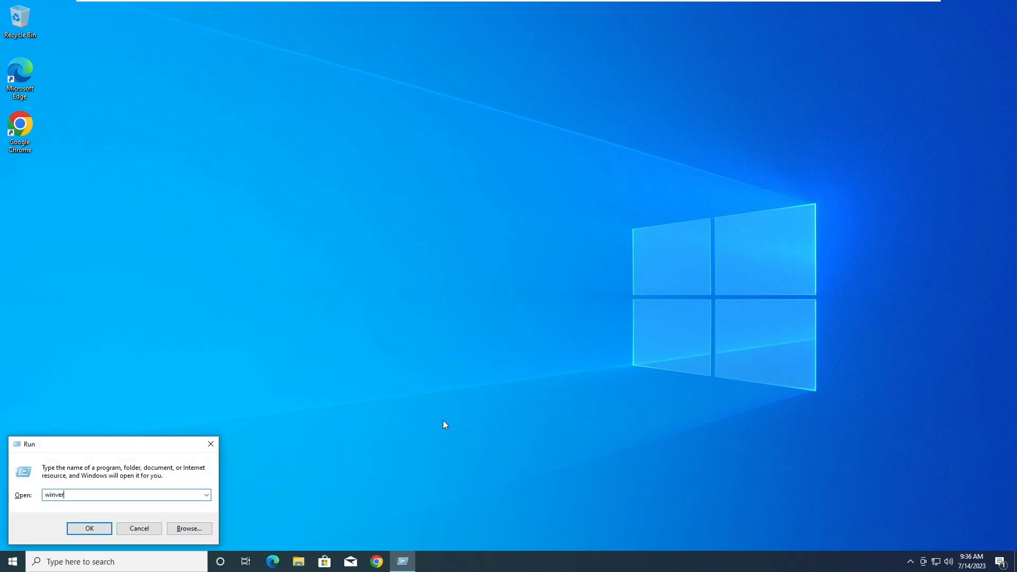
pyautogui.click(89, 528)
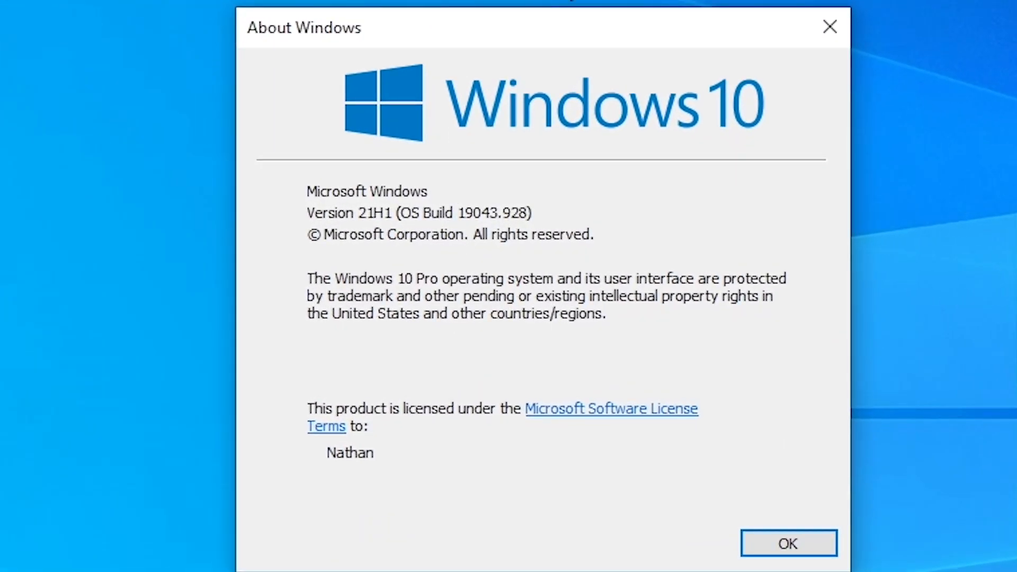
pyautogui.moveTo(850, 547)
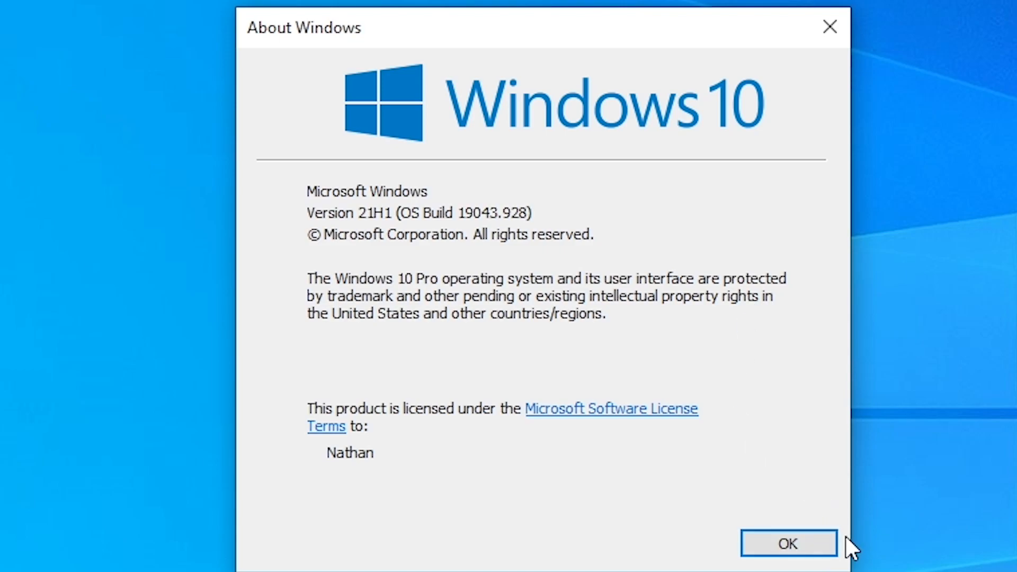
pyautogui.click(787, 544)
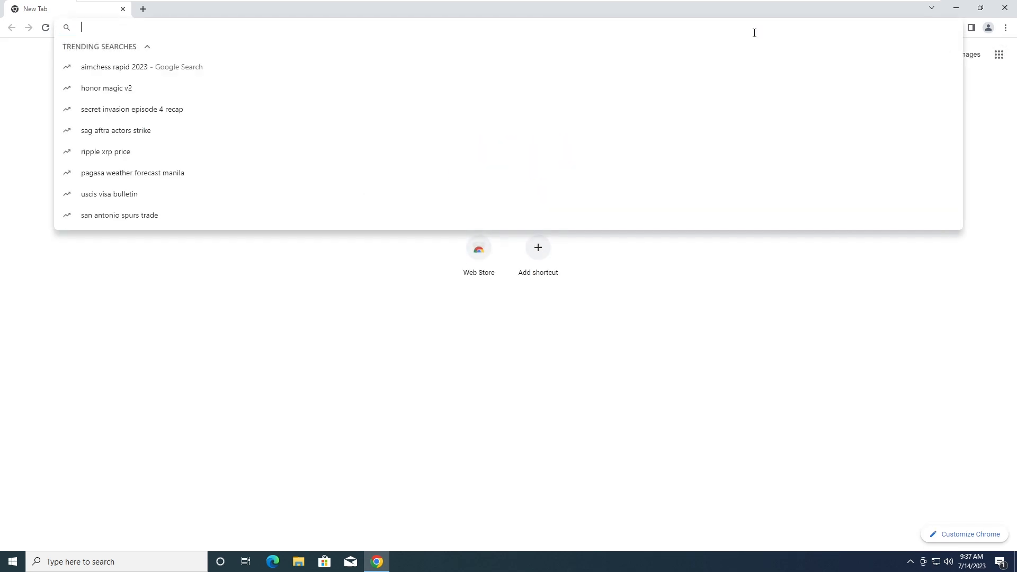
# Google 'gameloop' and load the official GameLoop homepage from the results.
pyautogui.write('gameloop')
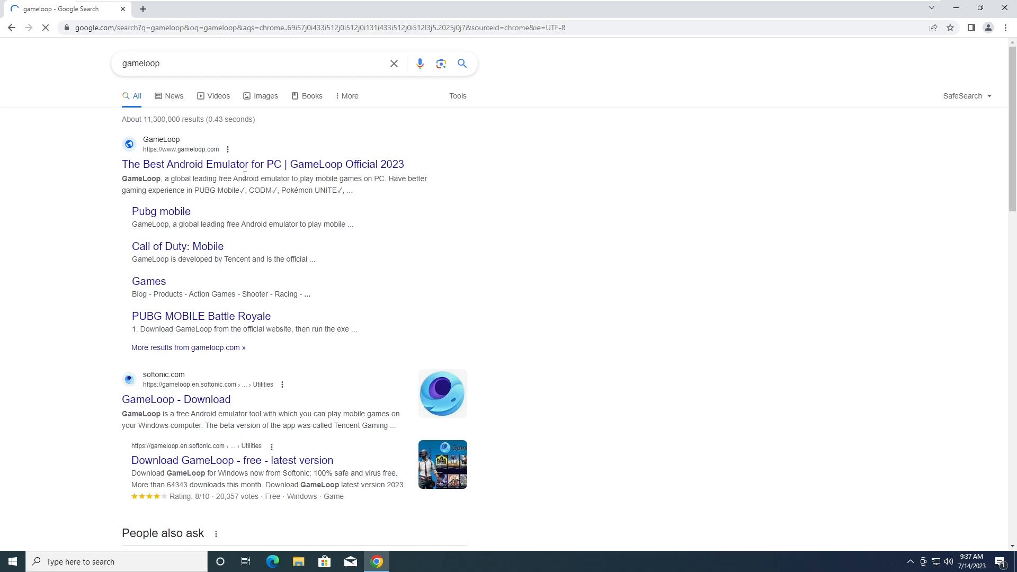
pyautogui.click(261, 164)
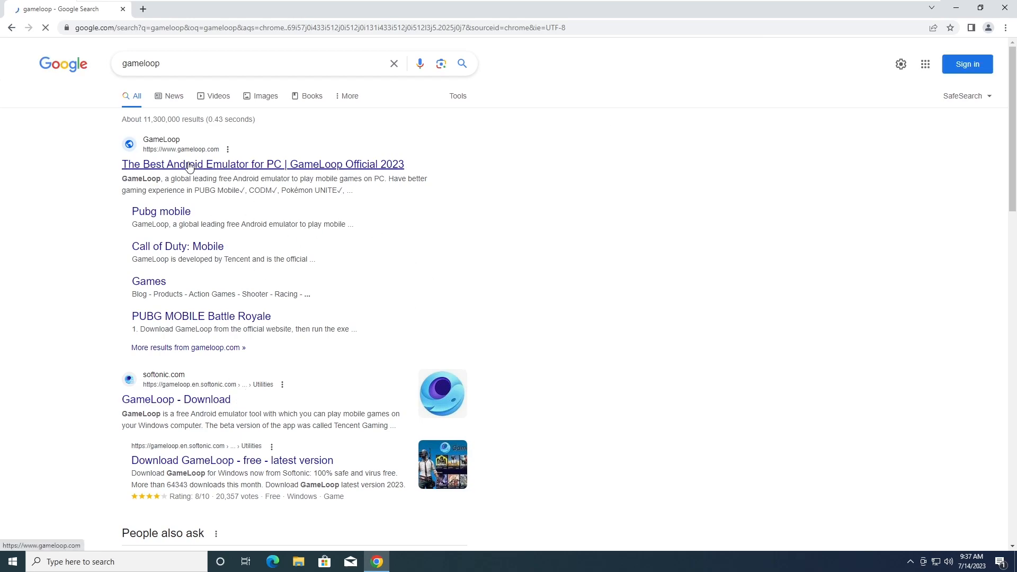
pyautogui.click(262, 164)
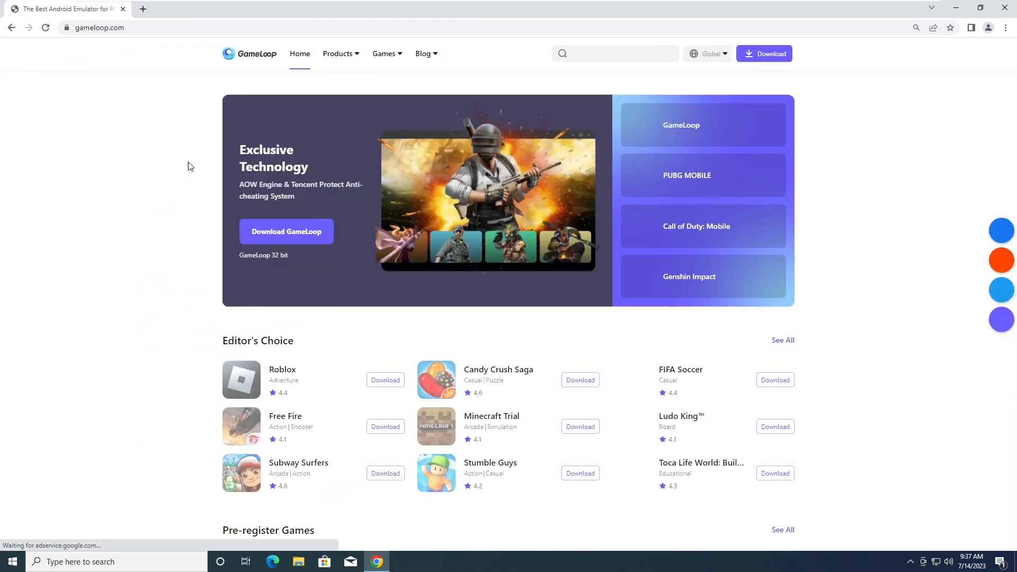
# Download the GameLoop installer (GLP_installer_900223086_market.exe, 3.6 MB) and view it in Chrome's Downloads page.
pyautogui.write('PUBG MOBILE')
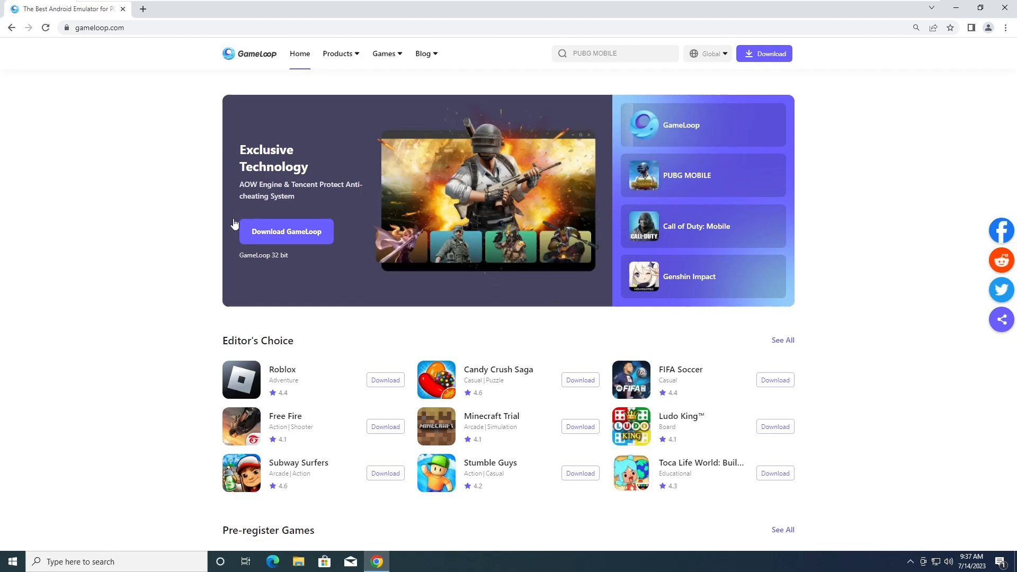
pyautogui.scroll(-3)
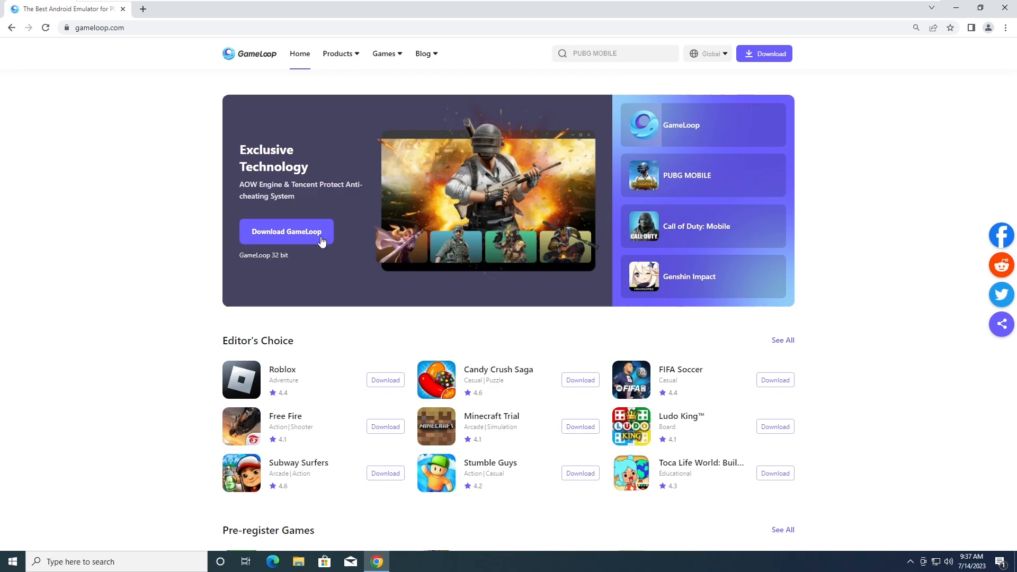
pyautogui.click(286, 232)
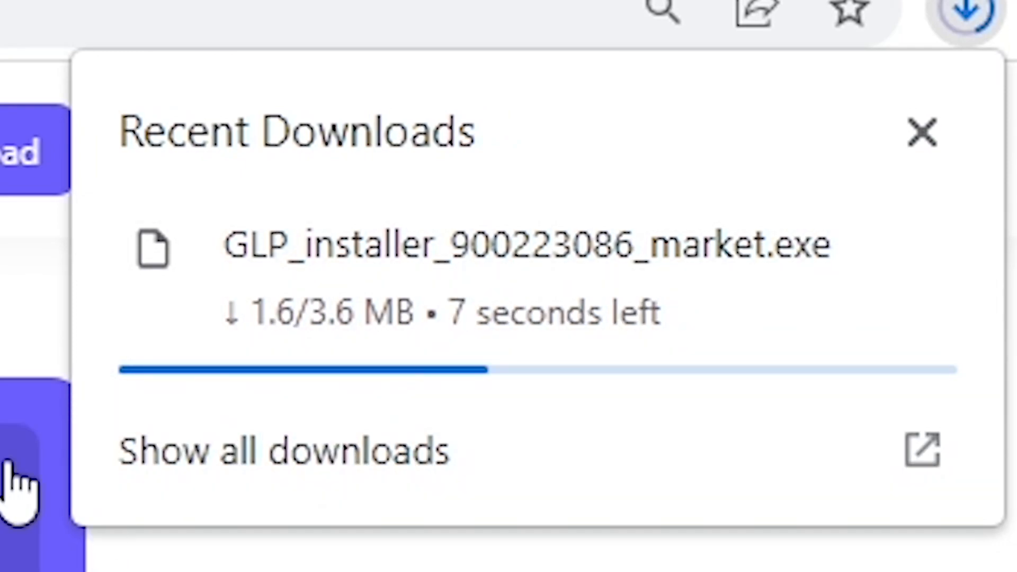
pyautogui.click(284, 449)
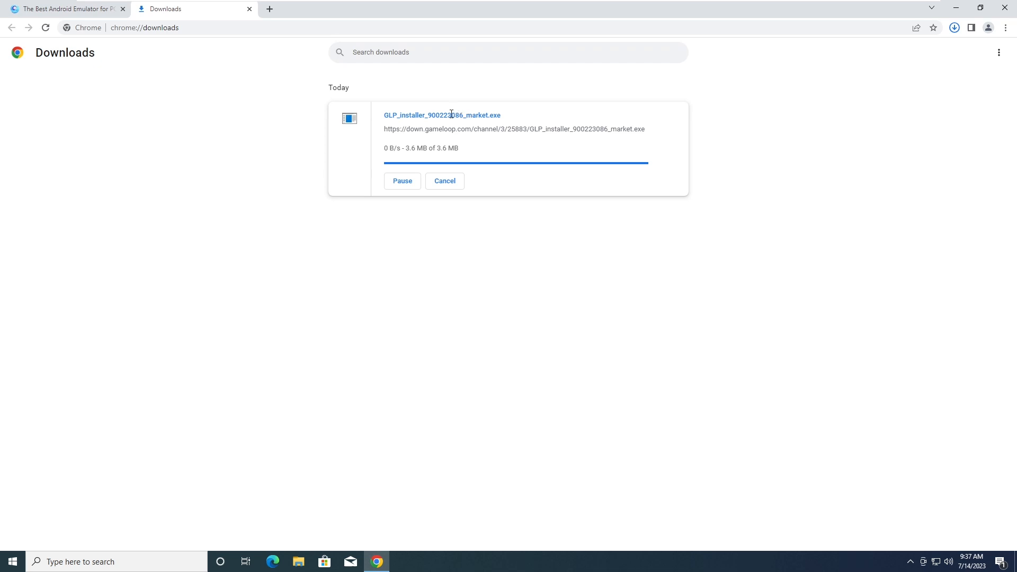
pyautogui.moveTo(447, 161)
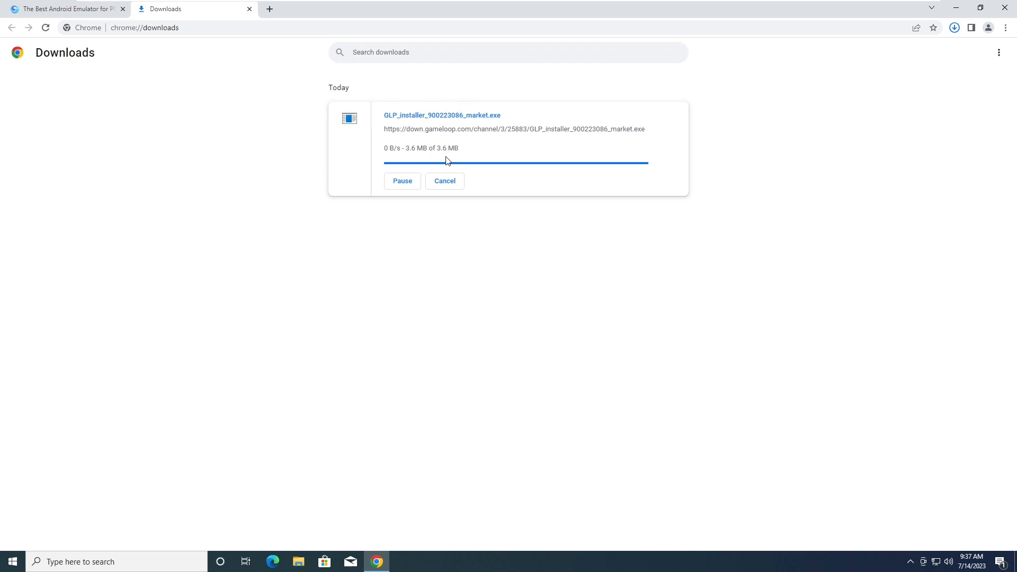
pyautogui.moveTo(407, 127)
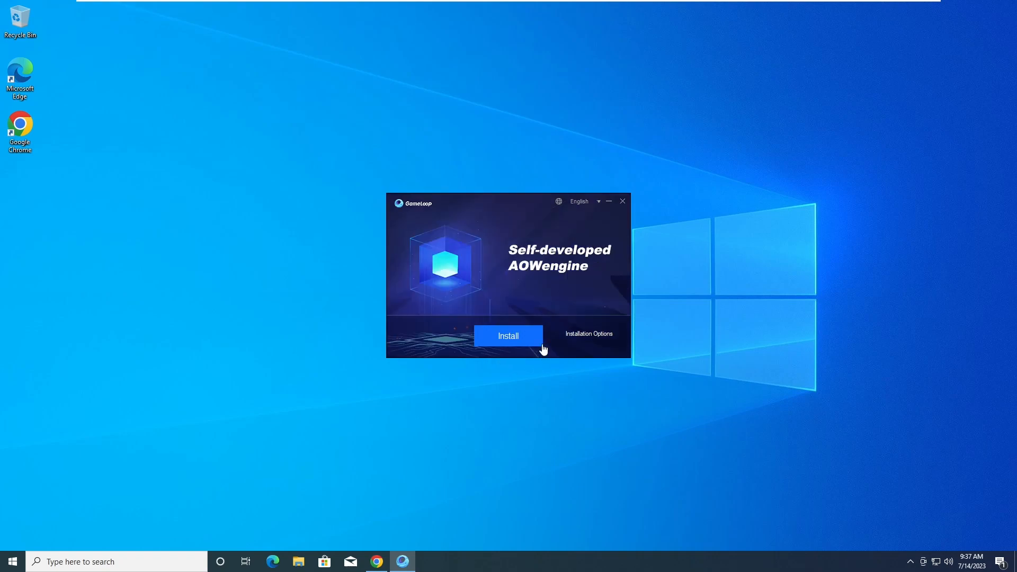
# Install GameLoop with shortcuts enabled and start the emulator when done.
pyautogui.click(507, 336)
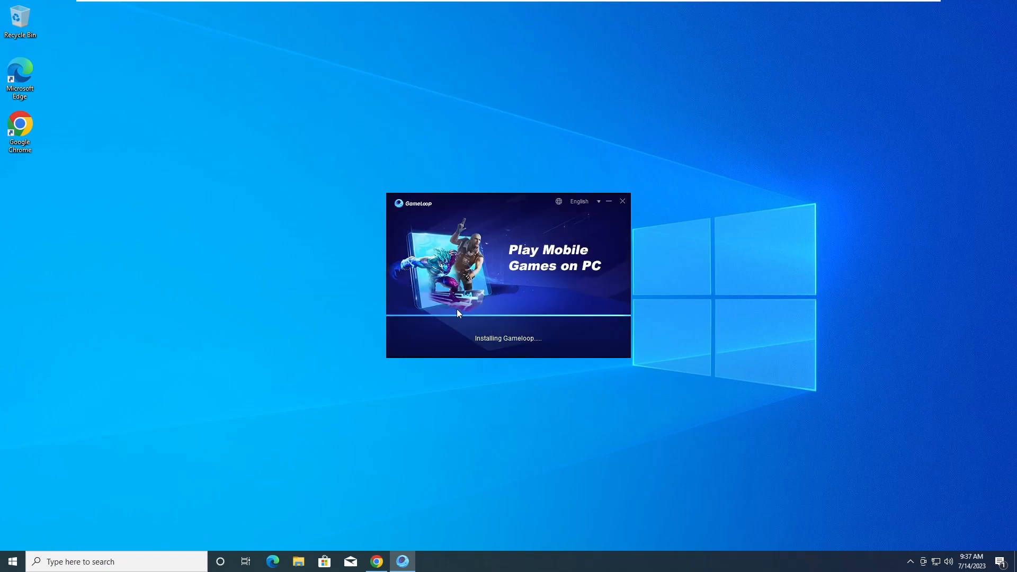
pyautogui.moveTo(377, 260)
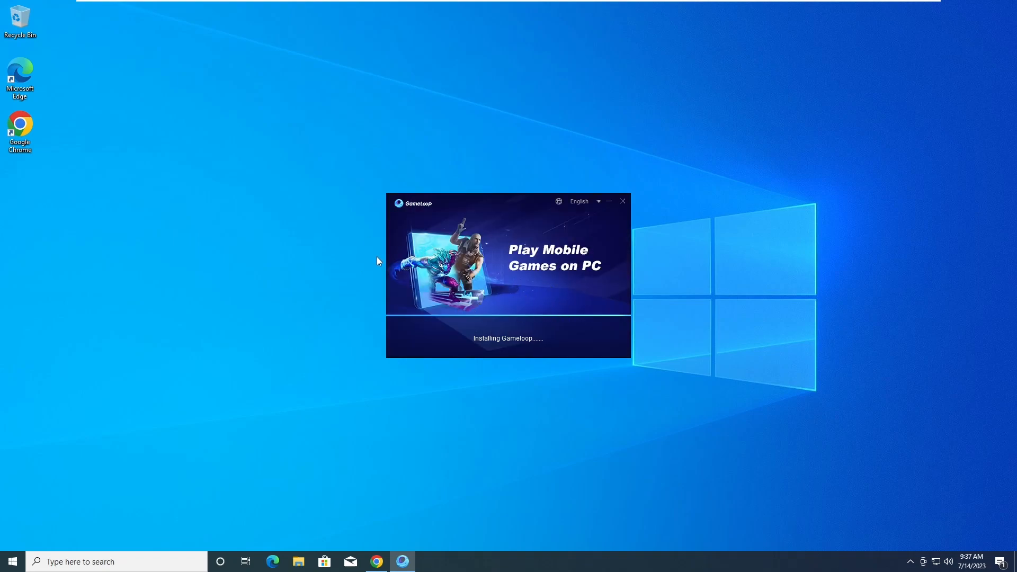
pyautogui.moveTo(479, 326)
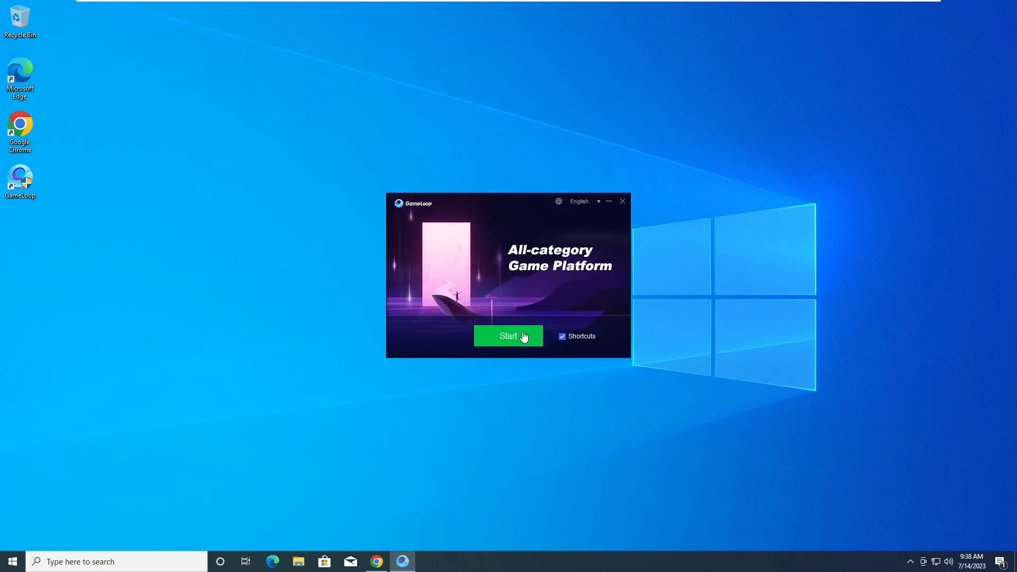
pyautogui.click(507, 336)
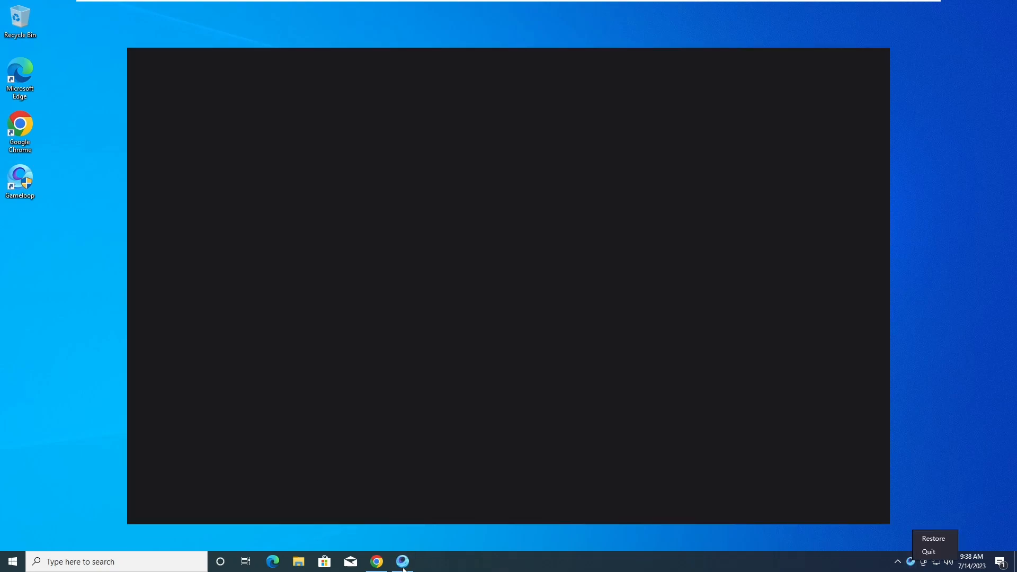
pyautogui.moveTo(868, 57)
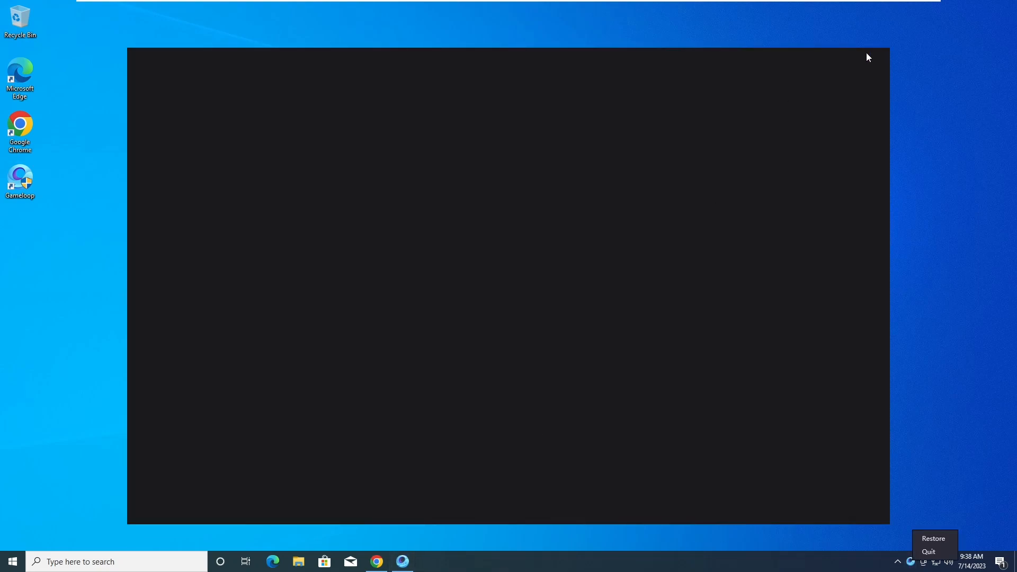
# Restore the GameLoop main window from the tray to show its Home page.
pyautogui.click(932, 538)
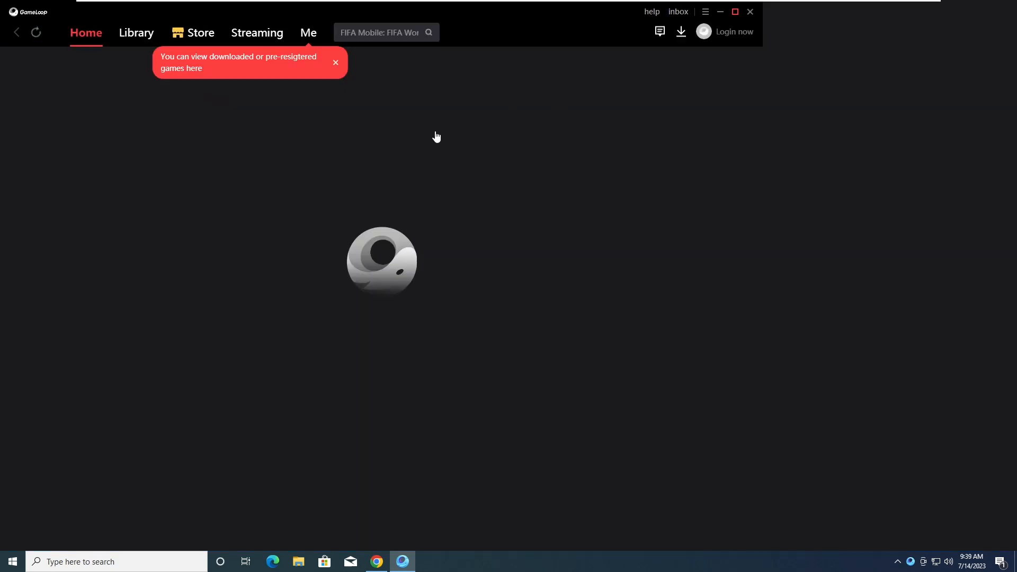
pyautogui.moveTo(335, 67)
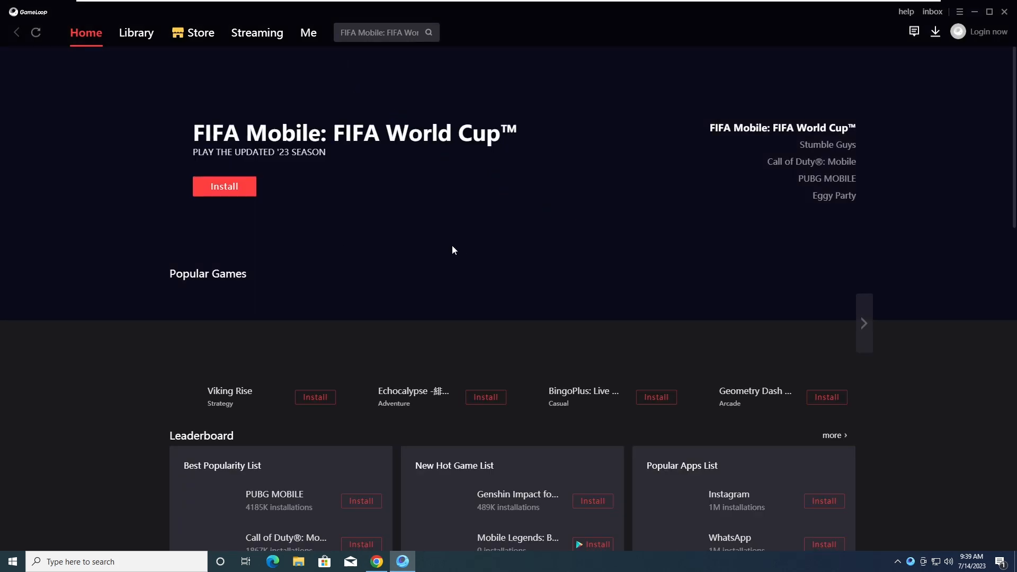
# Scroll the Home tab to the leaderboard and focus the game search box.
pyautogui.scroll(-3)
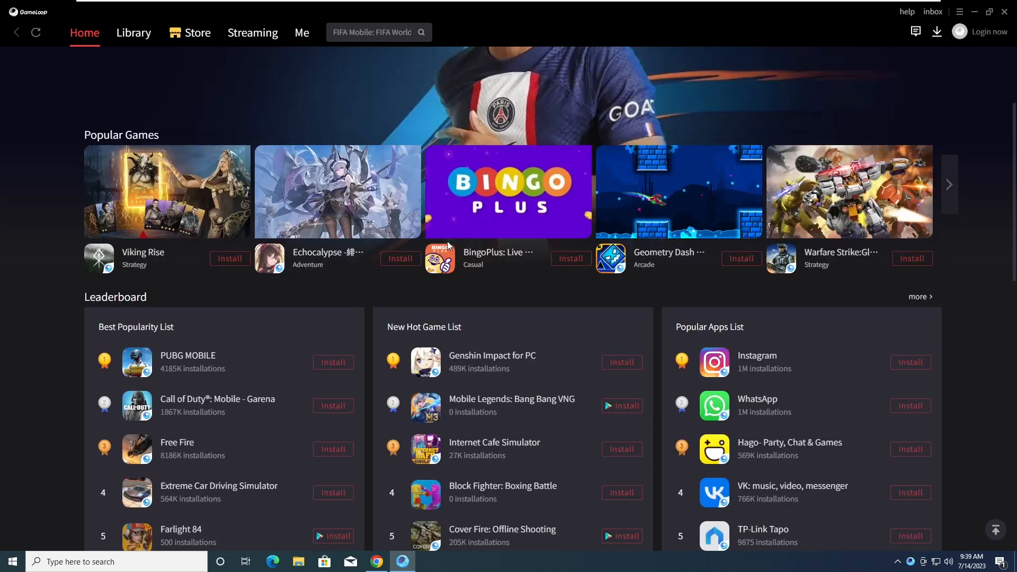
pyautogui.moveTo(333, 405)
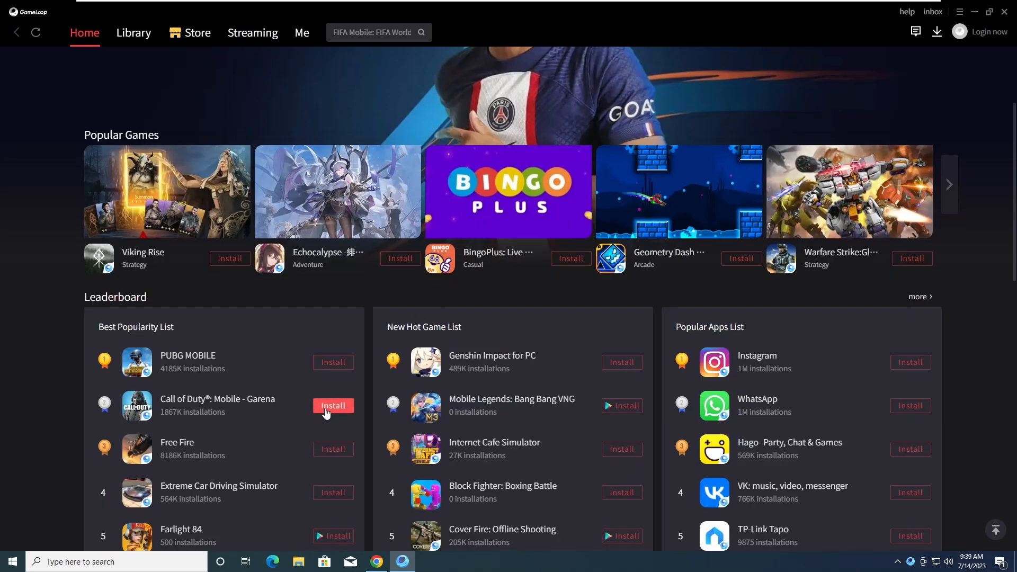
pyautogui.moveTo(354, 409)
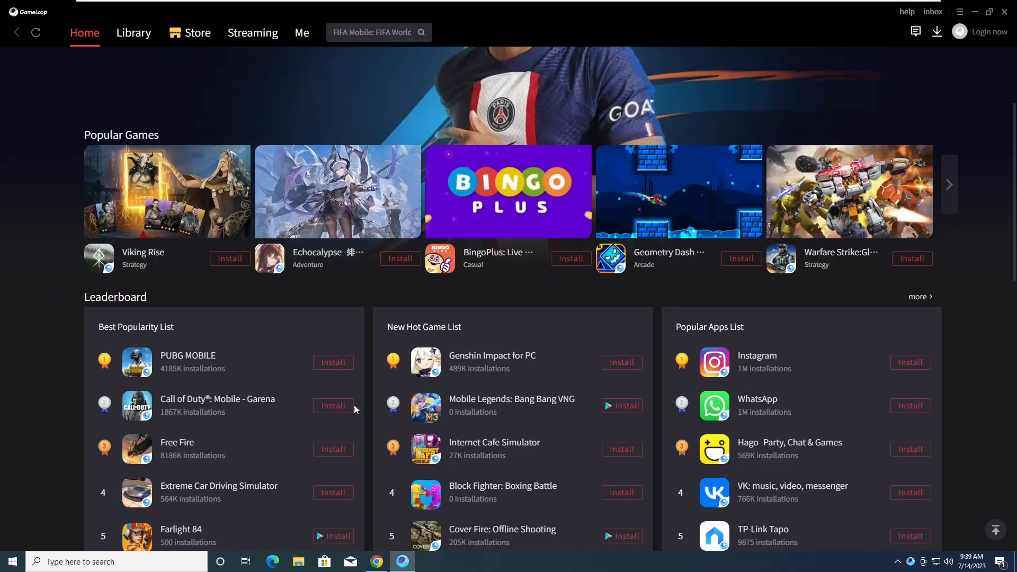
pyautogui.click(373, 31)
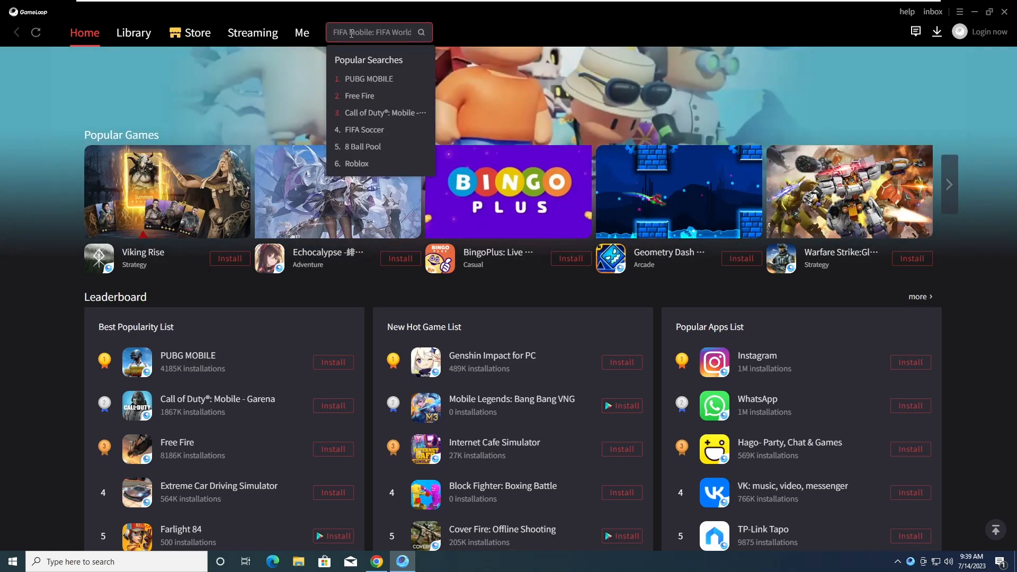
# Search 'codm' and install Call of Duty: Mobile - Garena.
pyautogui.write('codm')
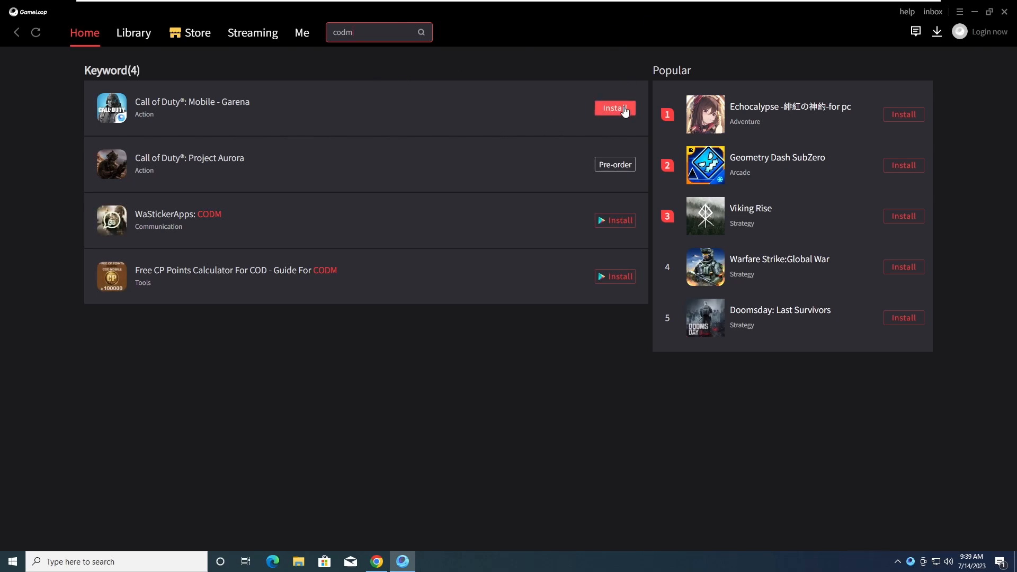
pyautogui.click(614, 108)
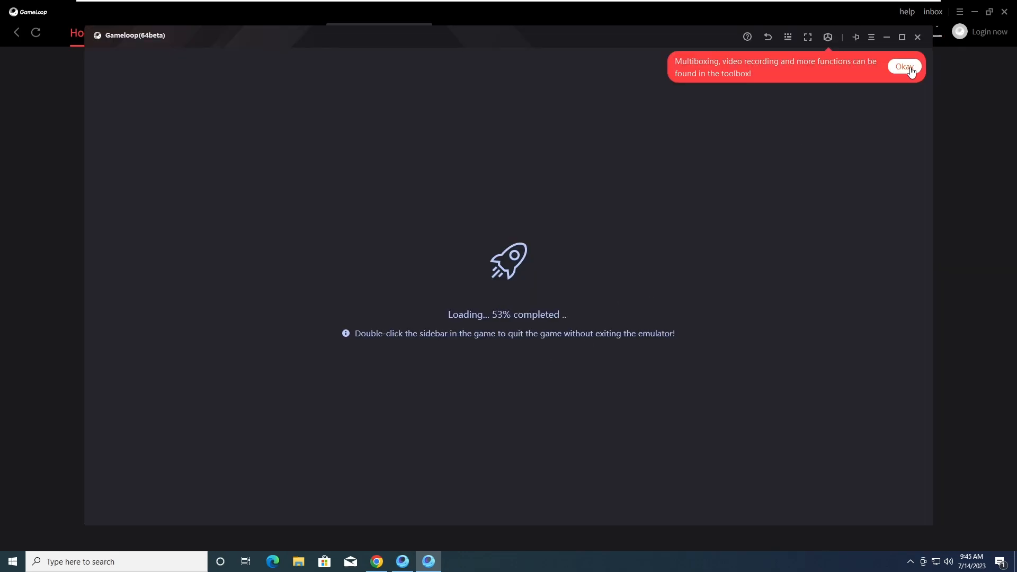
# Dismiss the toolbox tip and bring up the emulator Settings dialog.
pyautogui.click(903, 66)
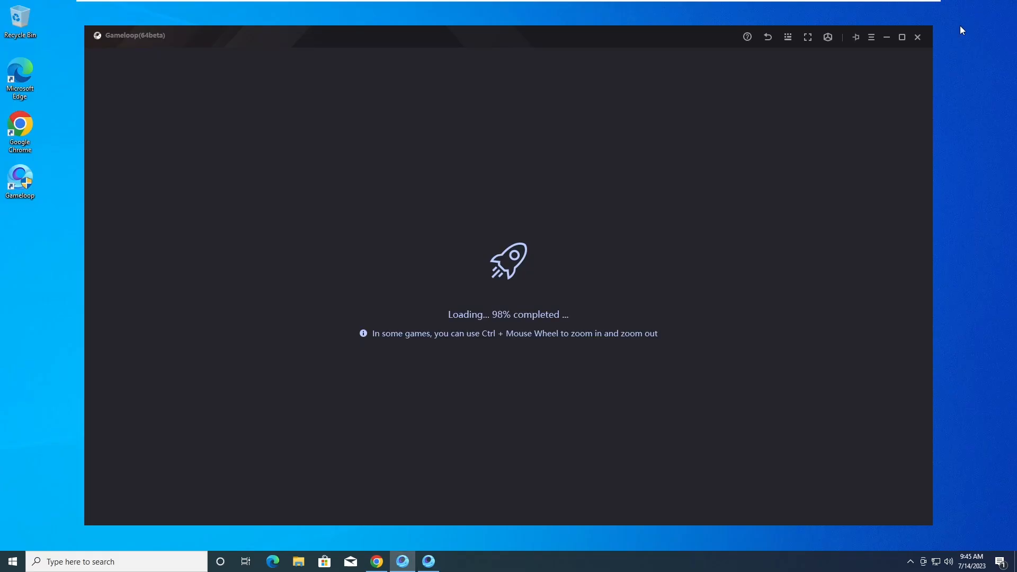
pyautogui.click(870, 36)
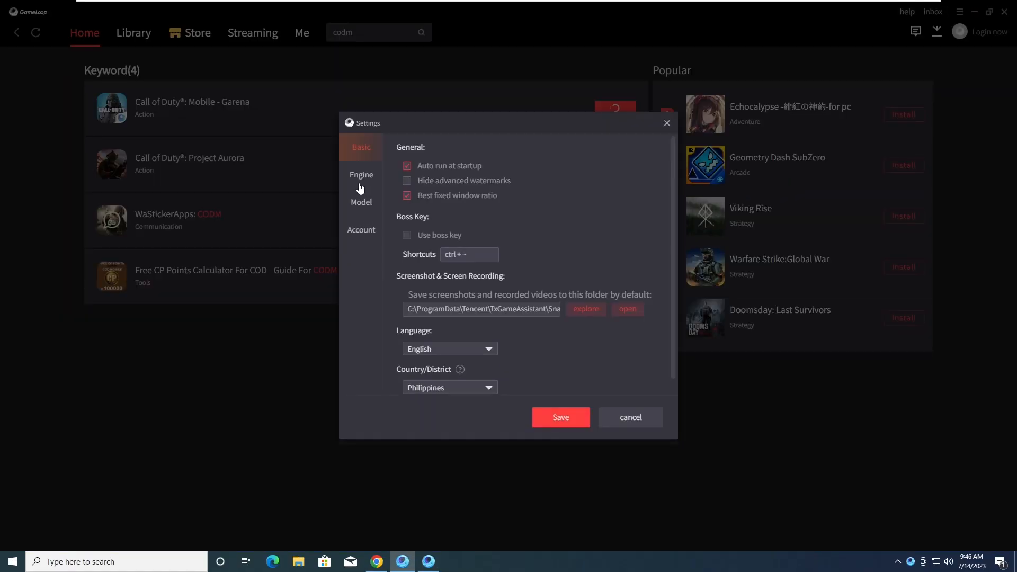
# Set the engine to OpenGL+ screen rendering with 4096M memory.
pyautogui.click(360, 175)
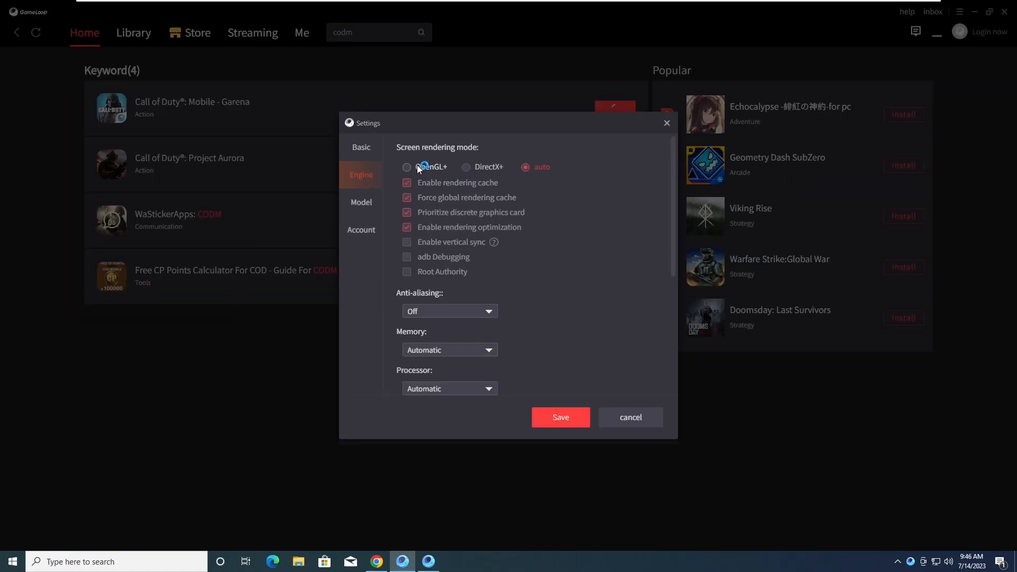
pyautogui.click(406, 166)
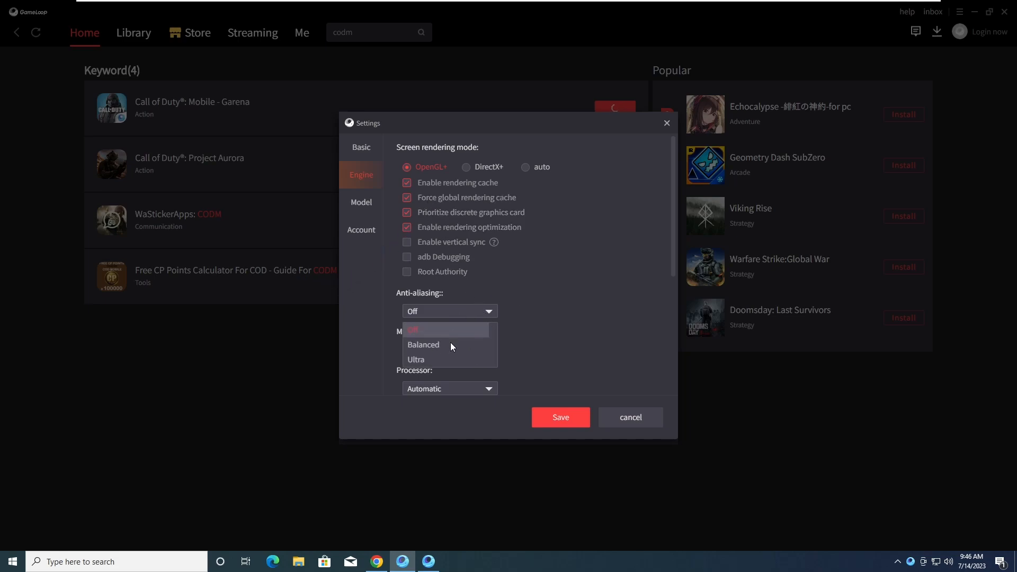
pyautogui.click(448, 349)
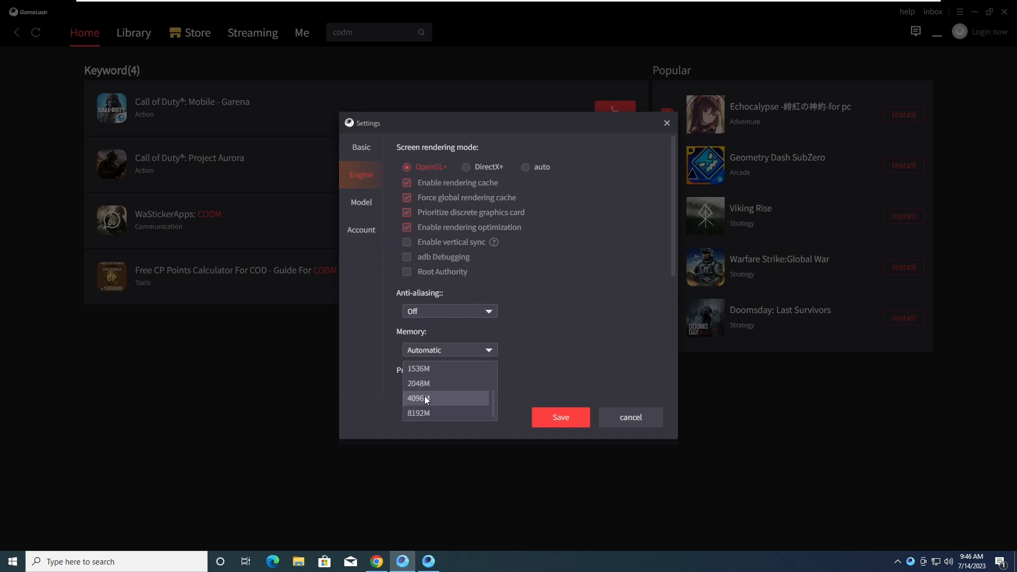
pyautogui.click(418, 397)
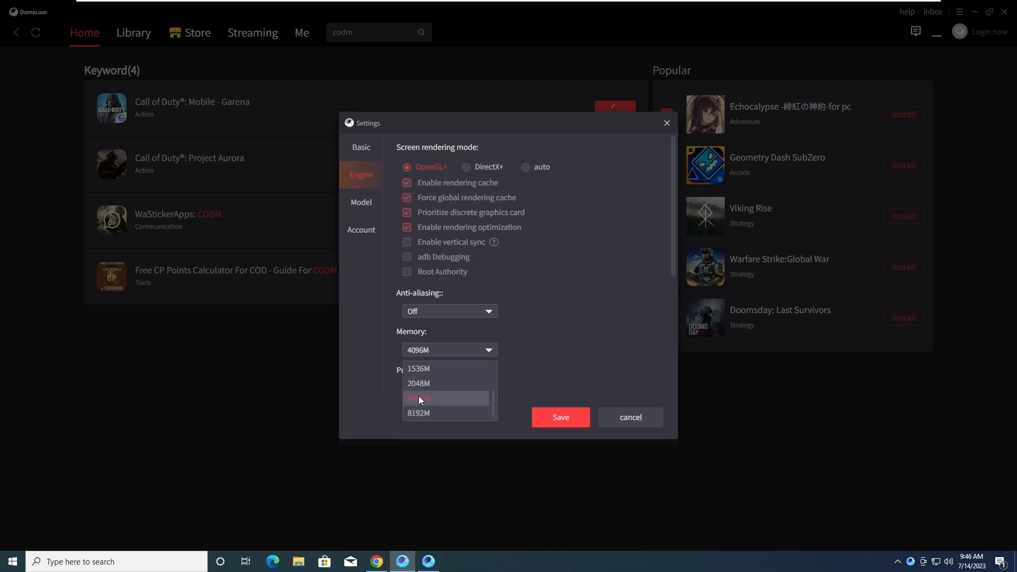
pyautogui.click(418, 397)
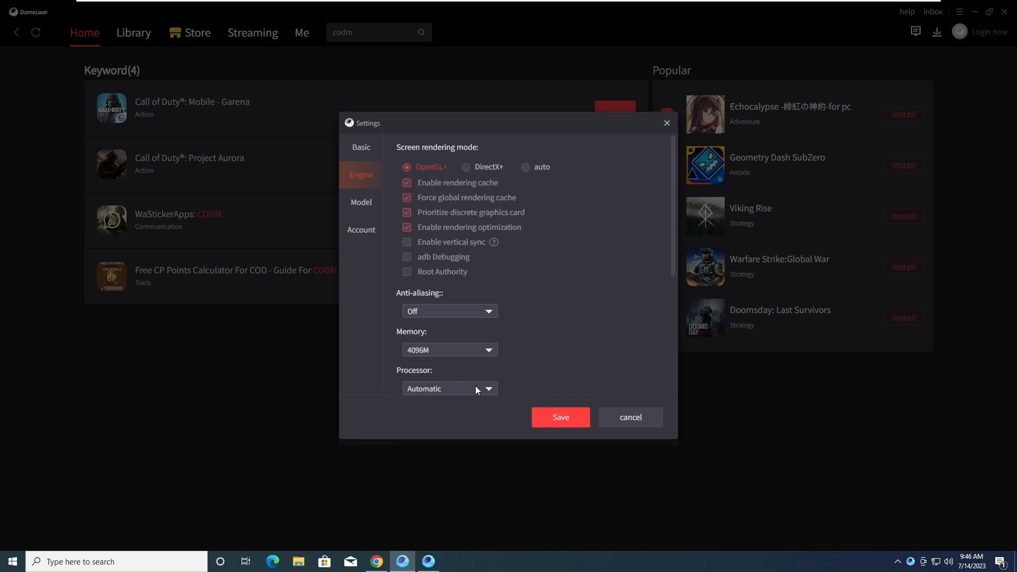
# Keep 1366x768 resolution, glance at the Model settings and save the engine settings.
pyautogui.scroll(-3)
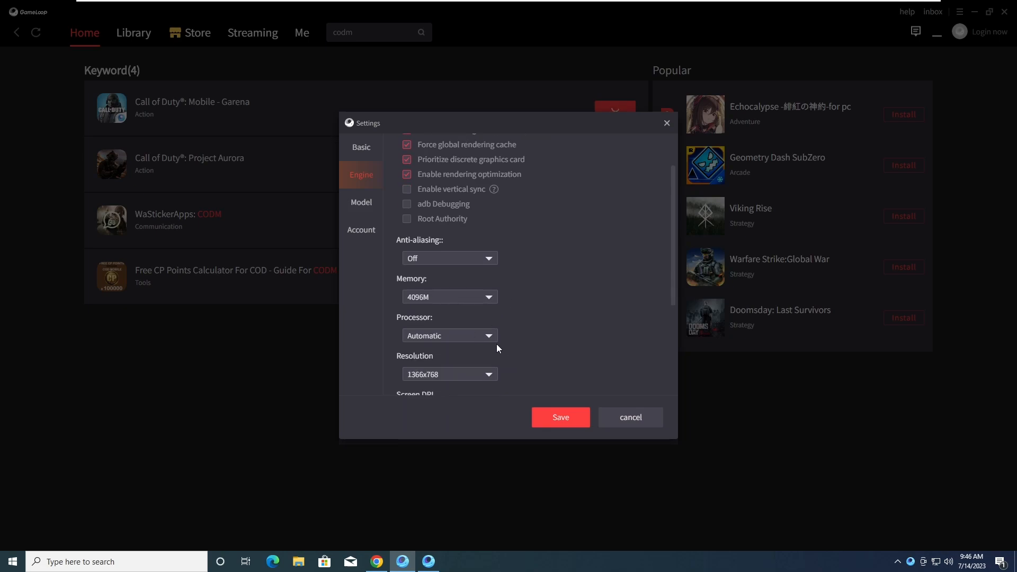
pyautogui.moveTo(533, 349)
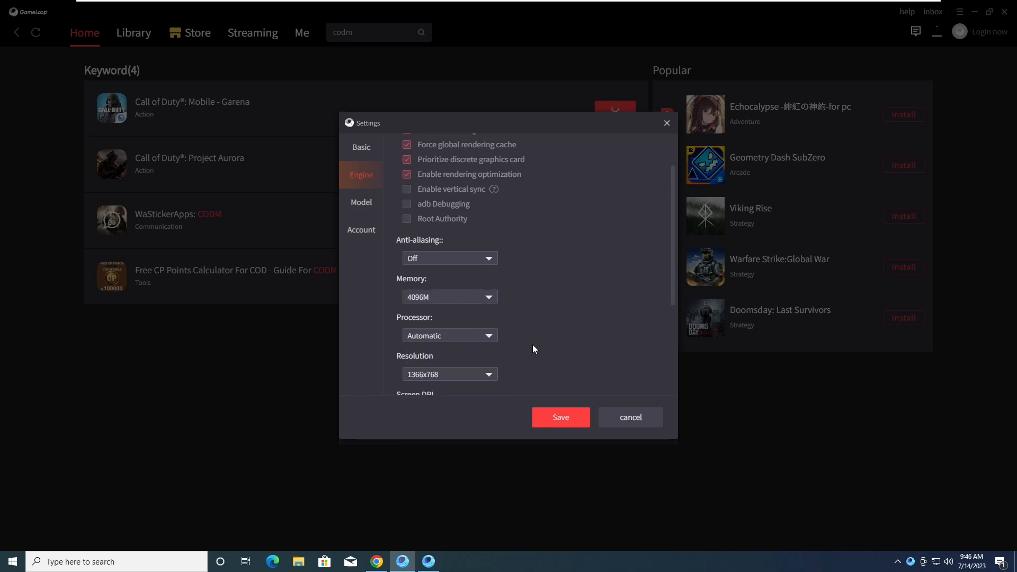
pyautogui.click(449, 374)
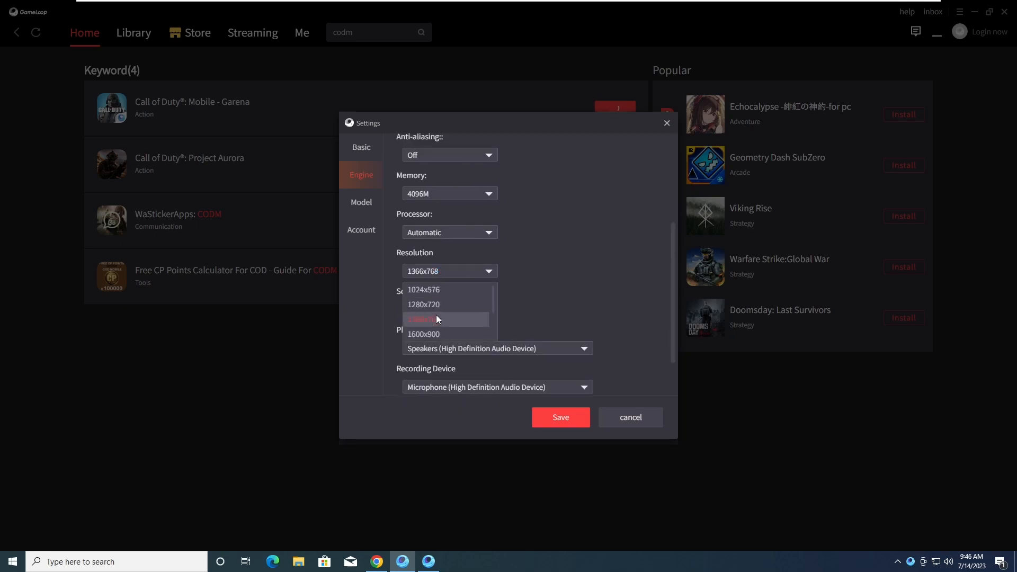
pyautogui.click(422, 319)
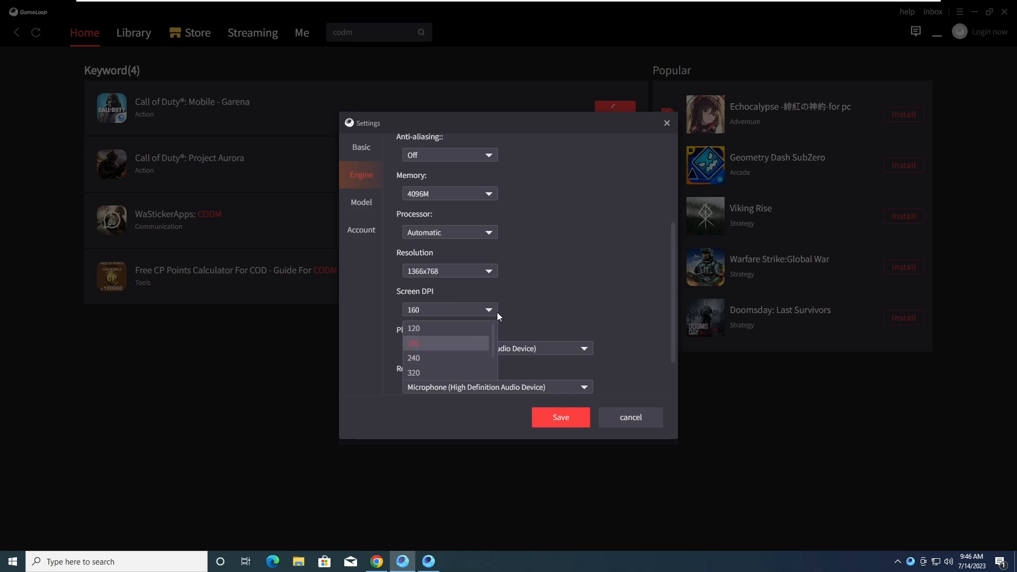
pyautogui.click(361, 201)
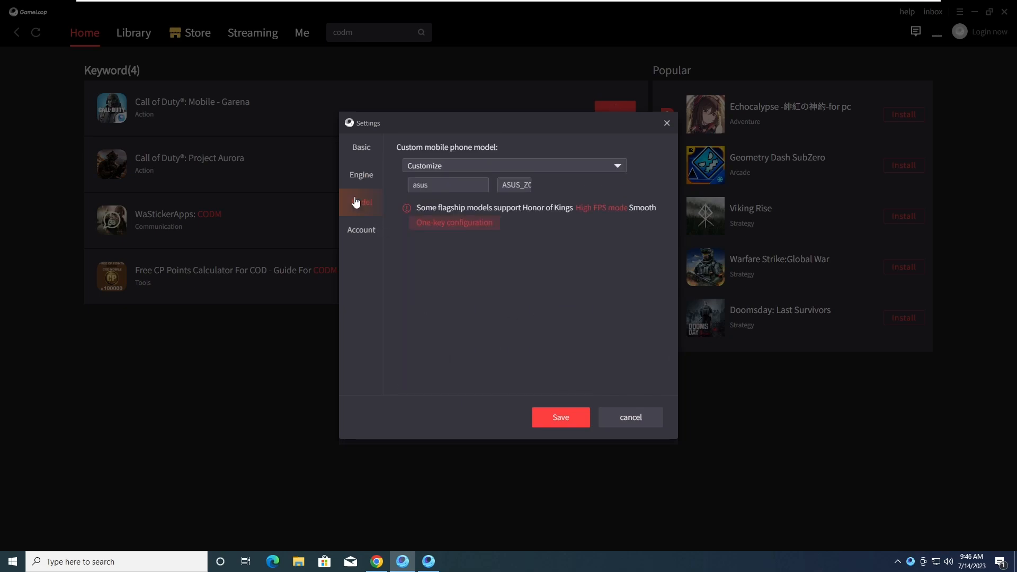
pyautogui.click(362, 175)
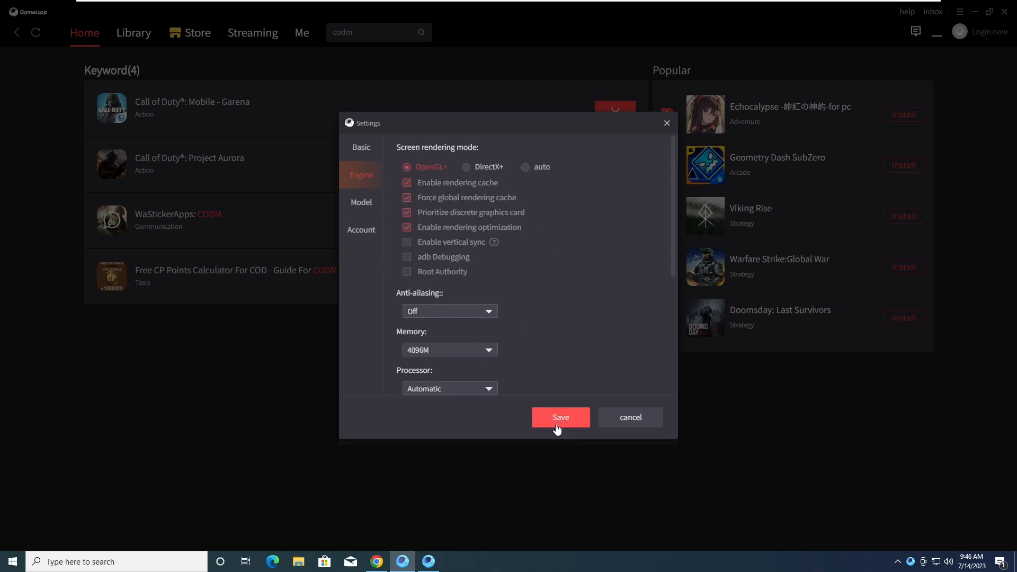
pyautogui.click(559, 418)
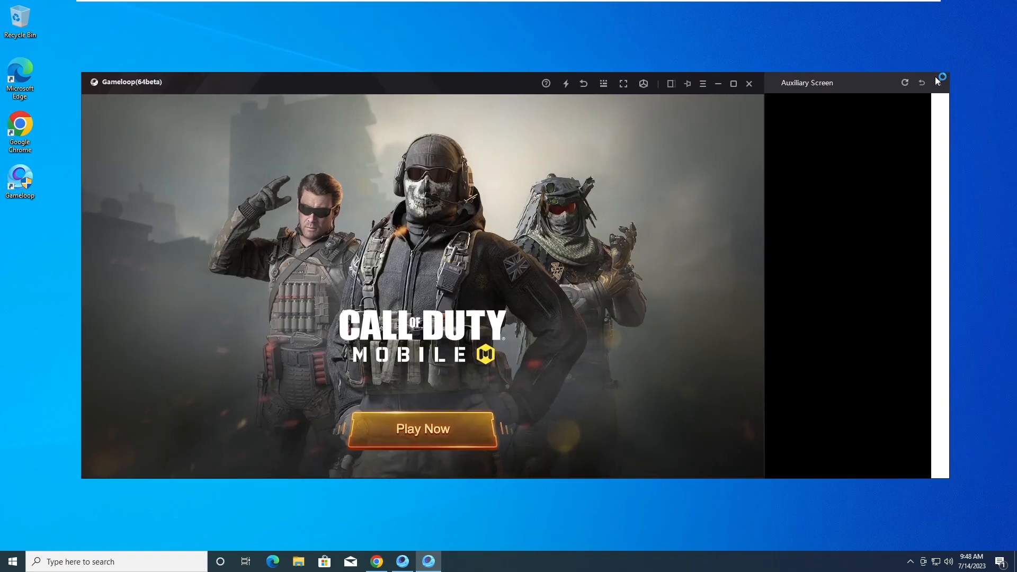
# Close the Auxiliary Screen and enable Show FPS from the emulator toolbox.
pyautogui.click(643, 82)
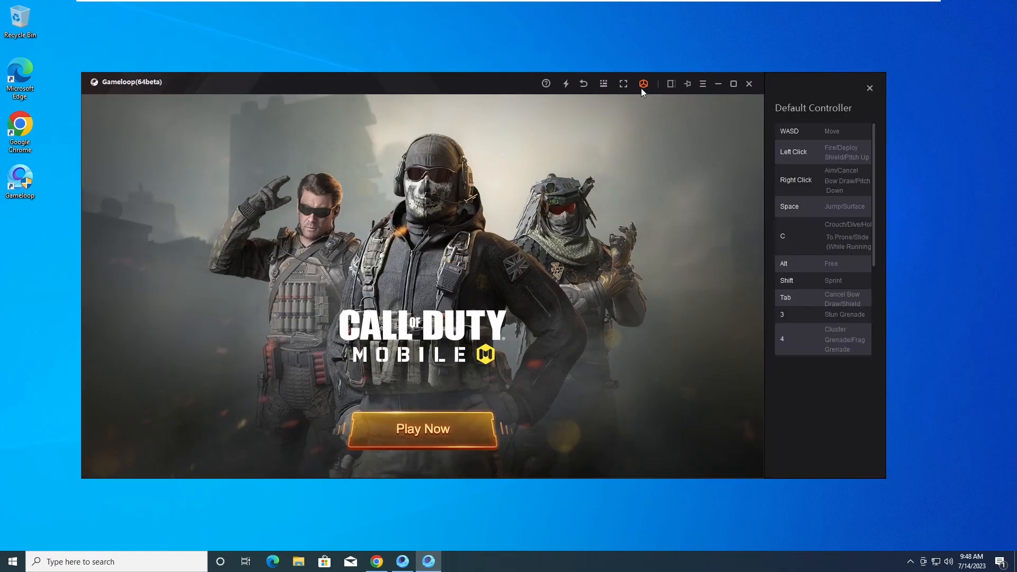
pyautogui.click(643, 83)
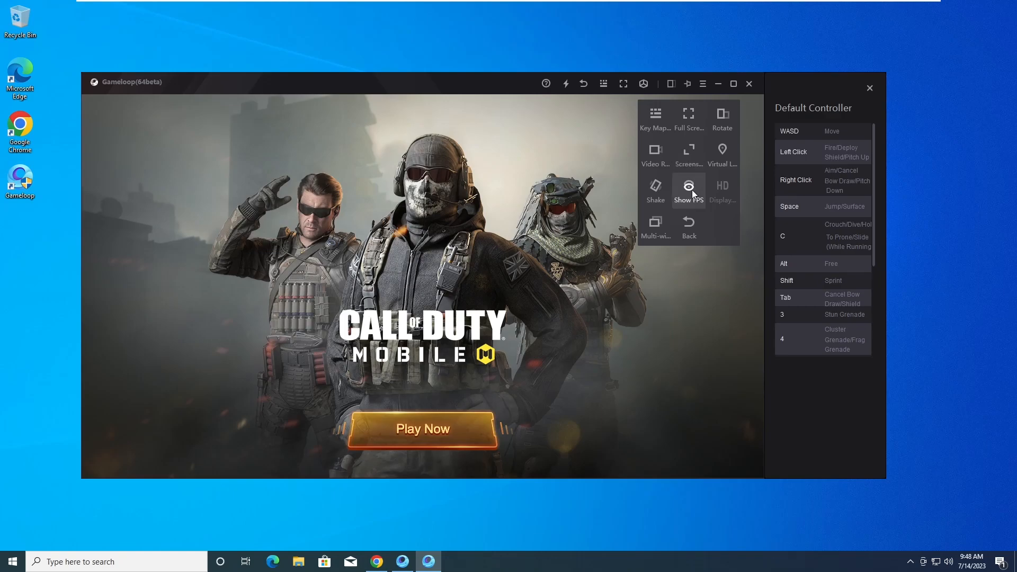
pyautogui.click(492, 114)
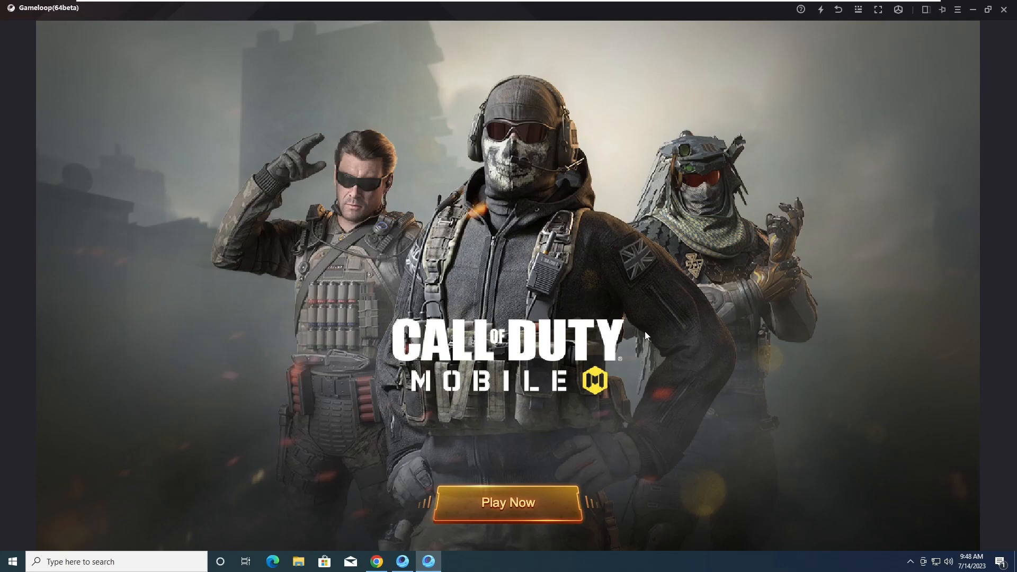
pyautogui.moveTo(293, 551)
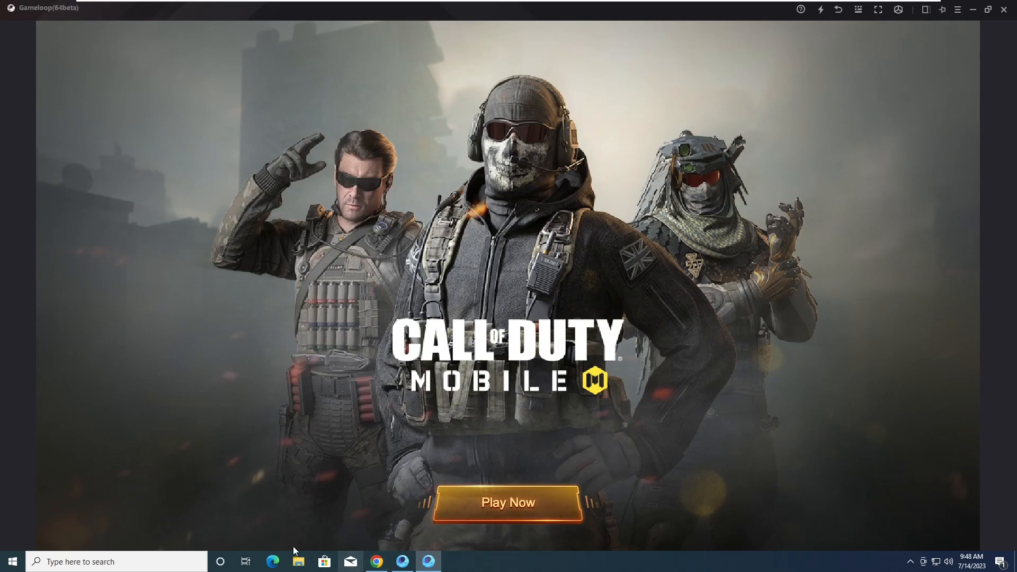
pyautogui.moveTo(466, 305)
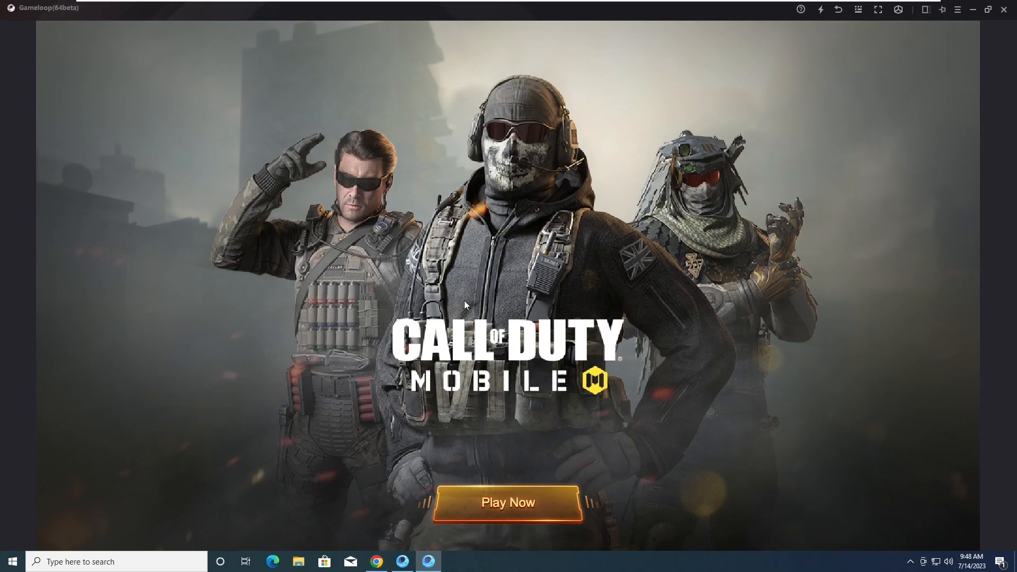
pyautogui.moveTo(963, 324)
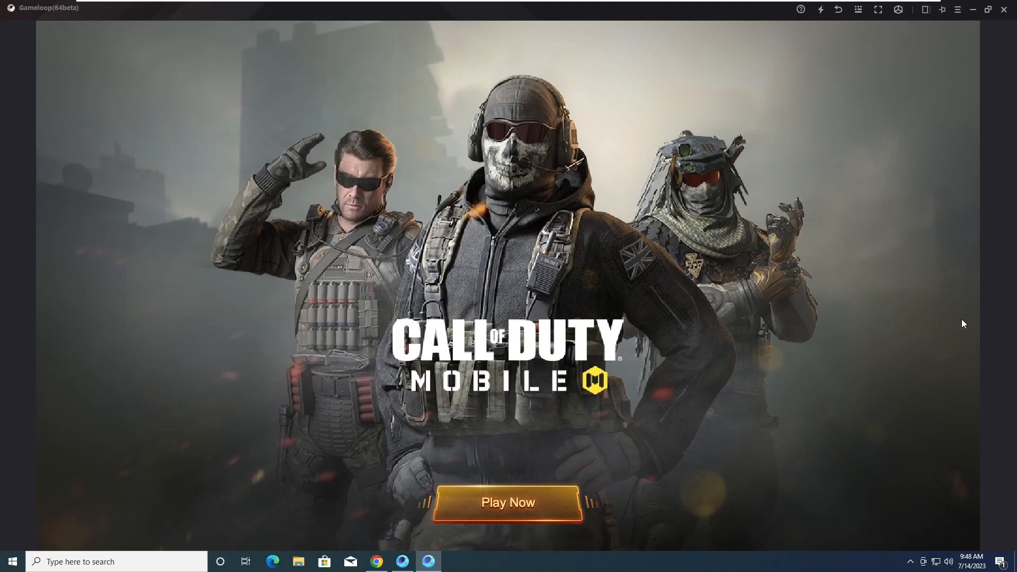
pyautogui.moveTo(868, 21)
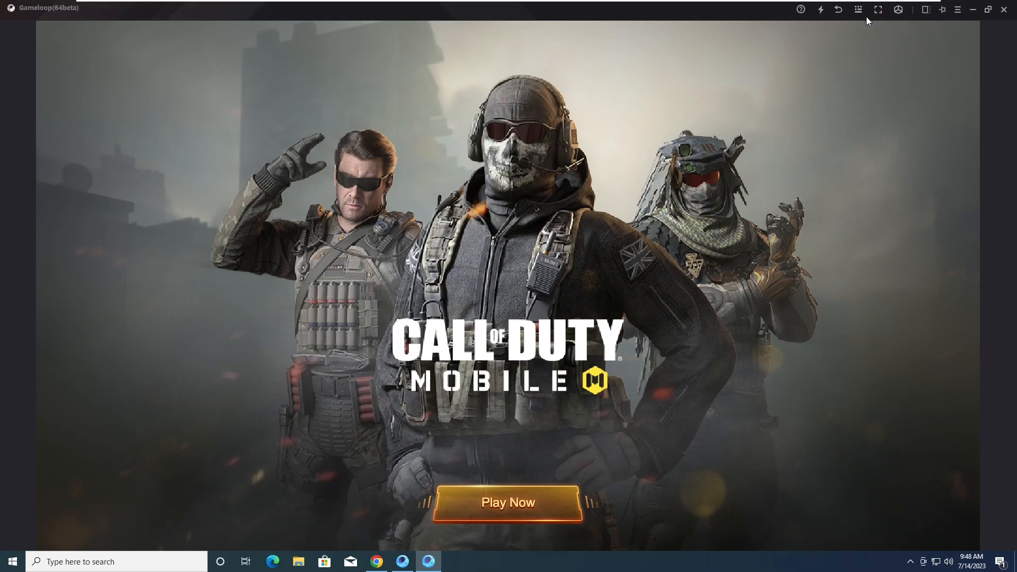
pyautogui.moveTo(372, 355)
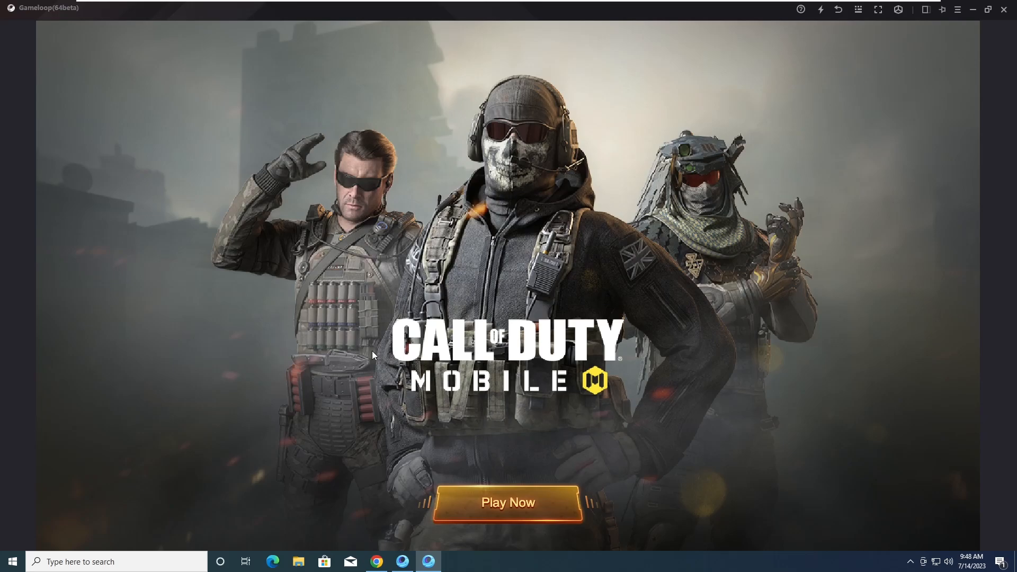
pyautogui.moveTo(486, 318)
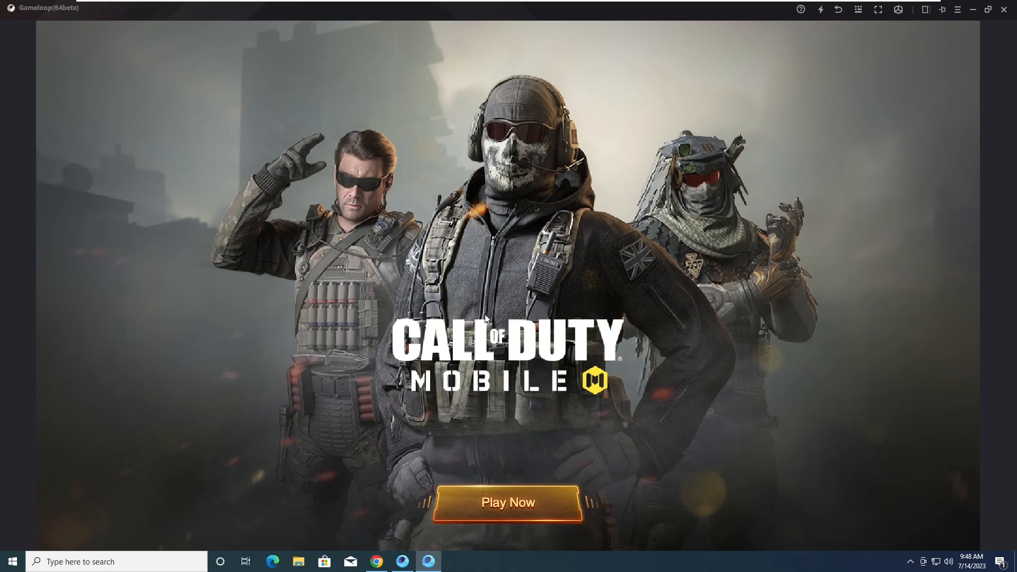